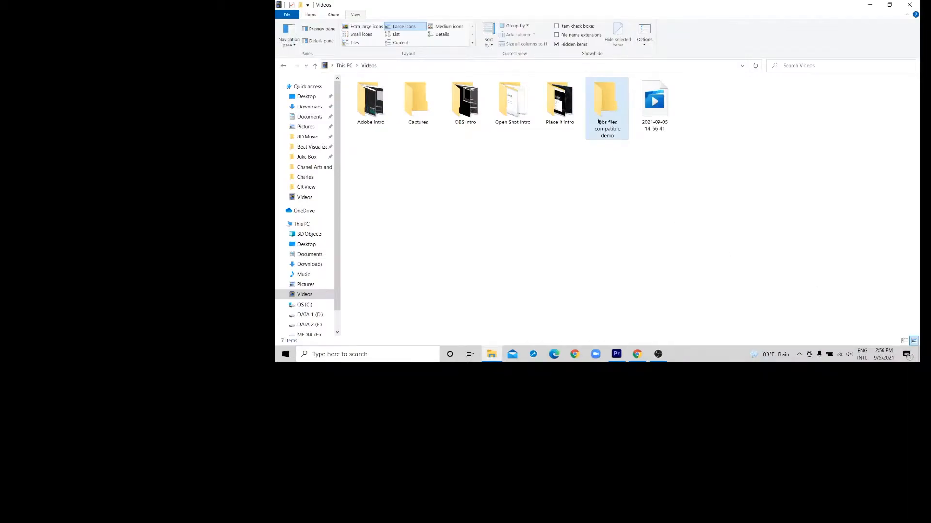
double_click(607, 101)
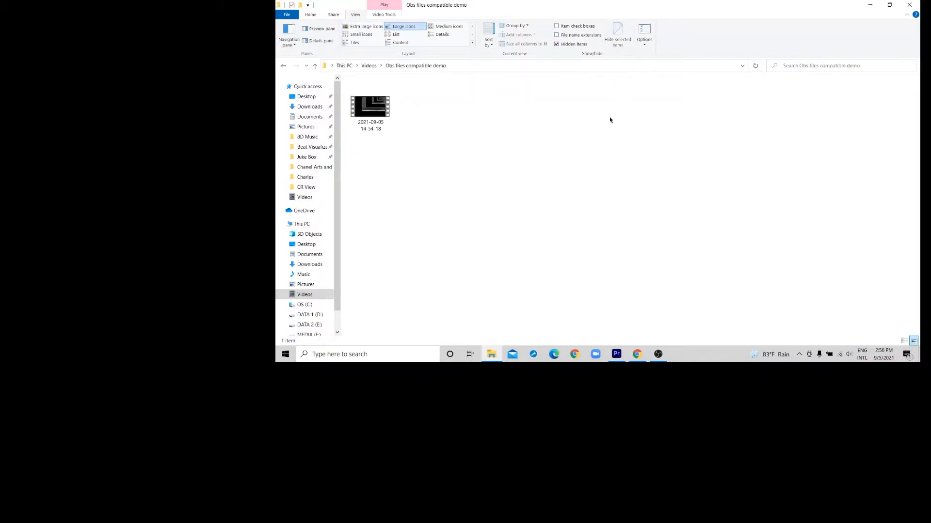
click(370, 106)
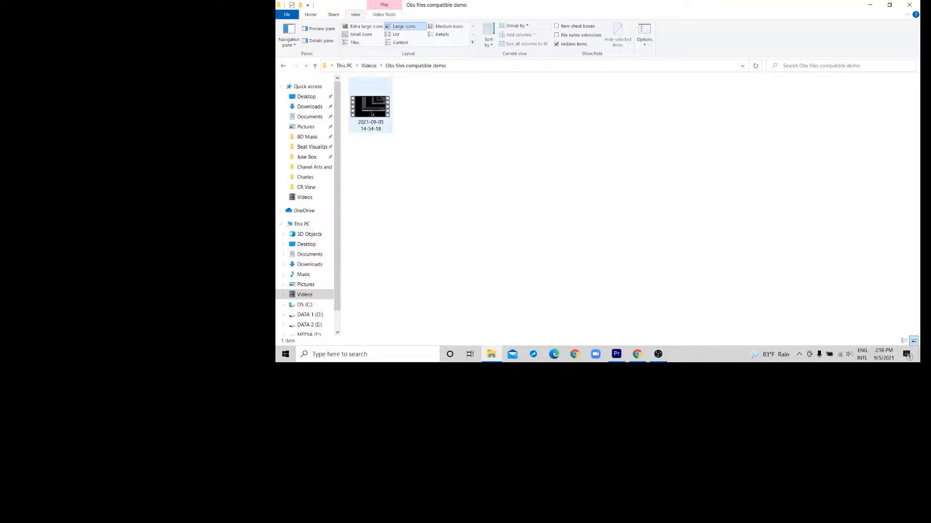
click(658, 355)
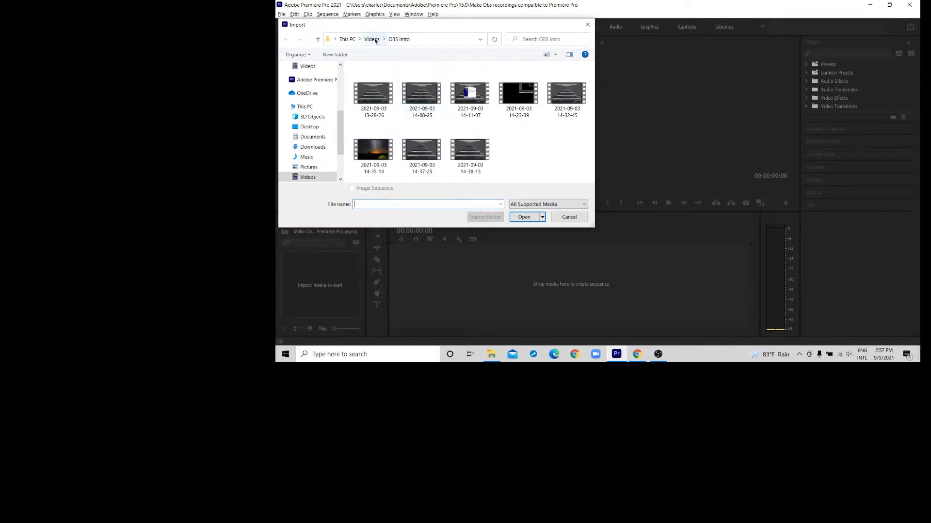
Browse the Import dialog from Videos into Obs files compatible demo, which lists no importable items.
click(372, 39)
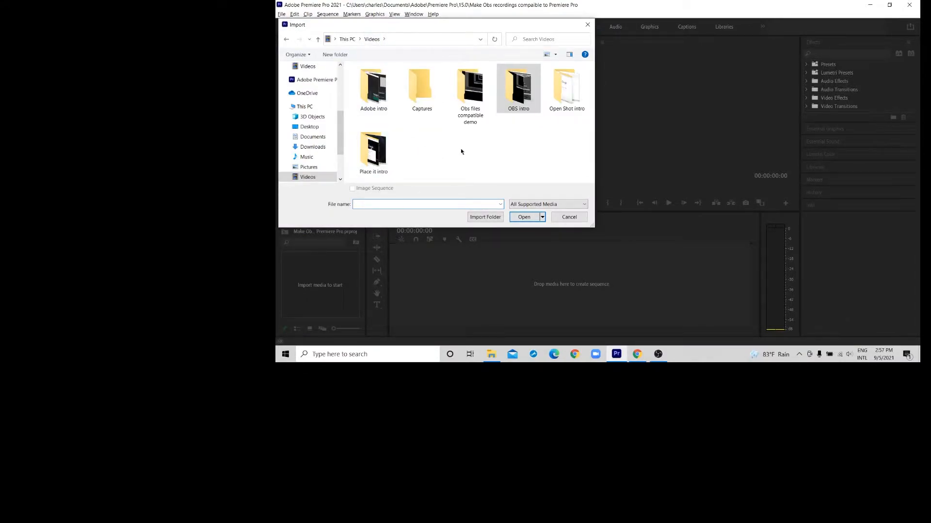
click(517, 87)
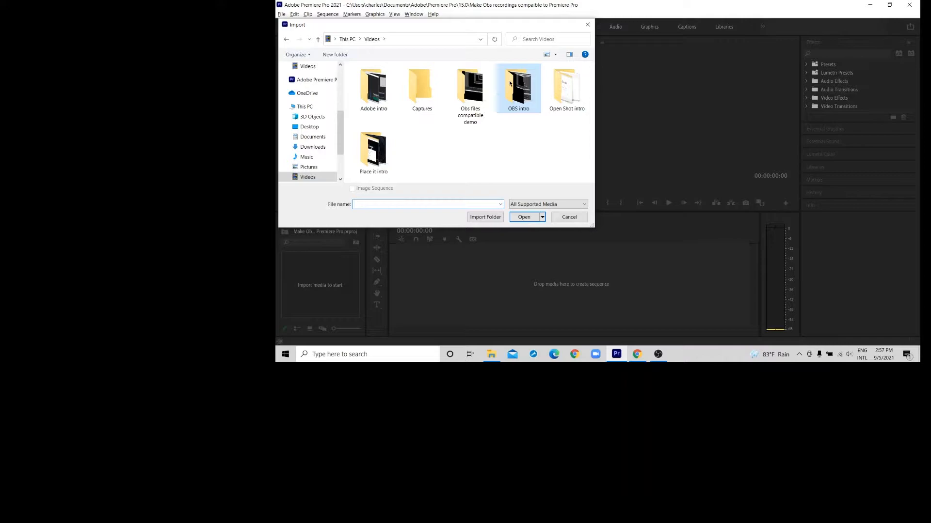
click(469, 86)
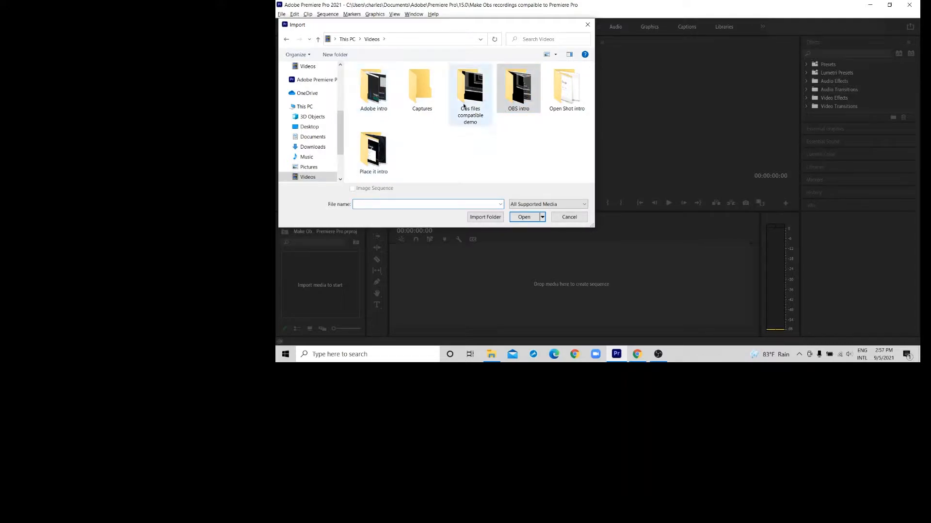
double_click(469, 88)
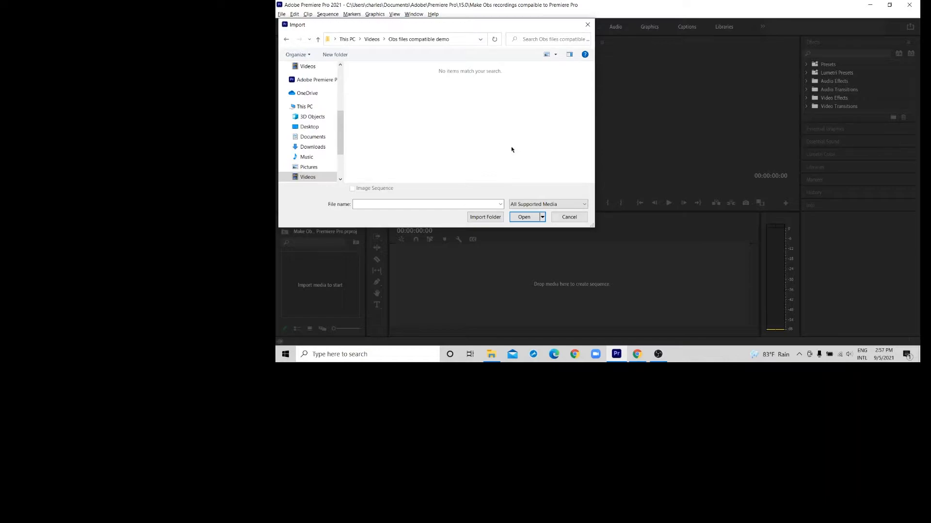
Bring up OBS's Remux Recordings tool and clear the earlier remux entries.
click(657, 355)
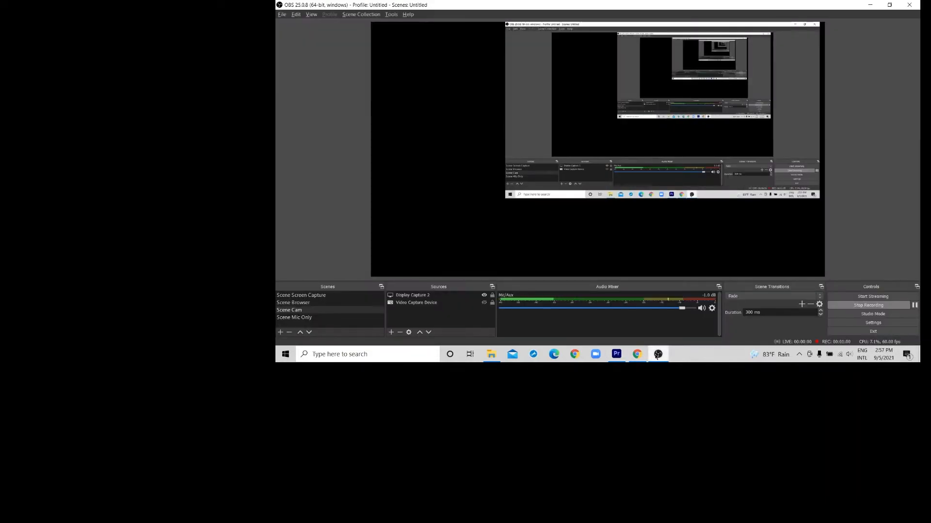
click(282, 15)
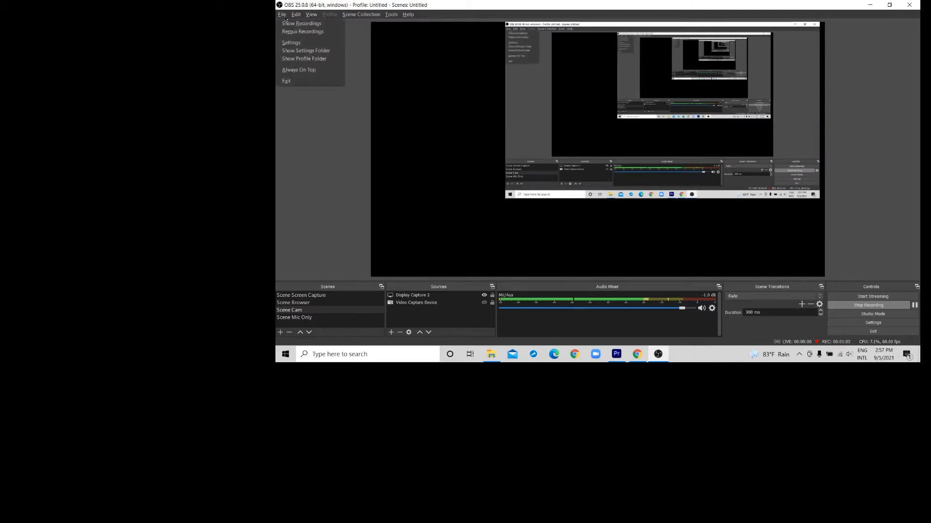
click(303, 31)
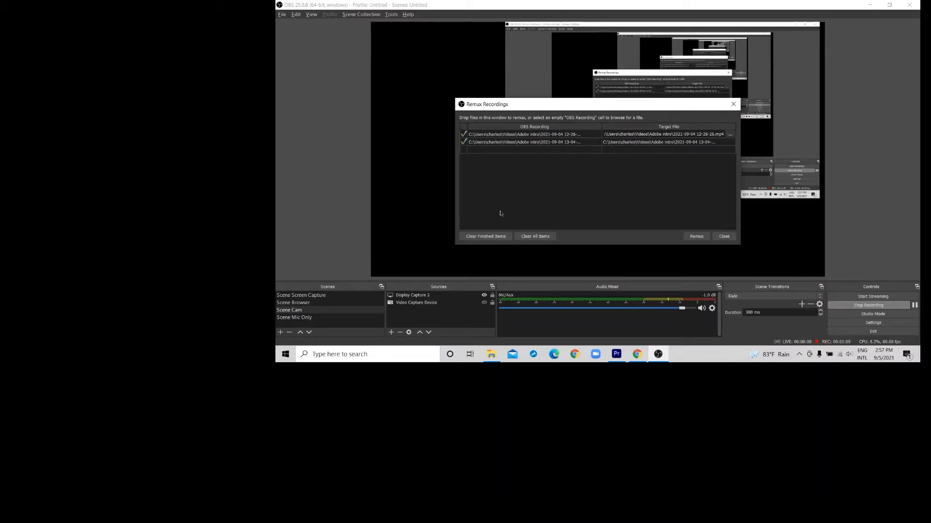
click(534, 236)
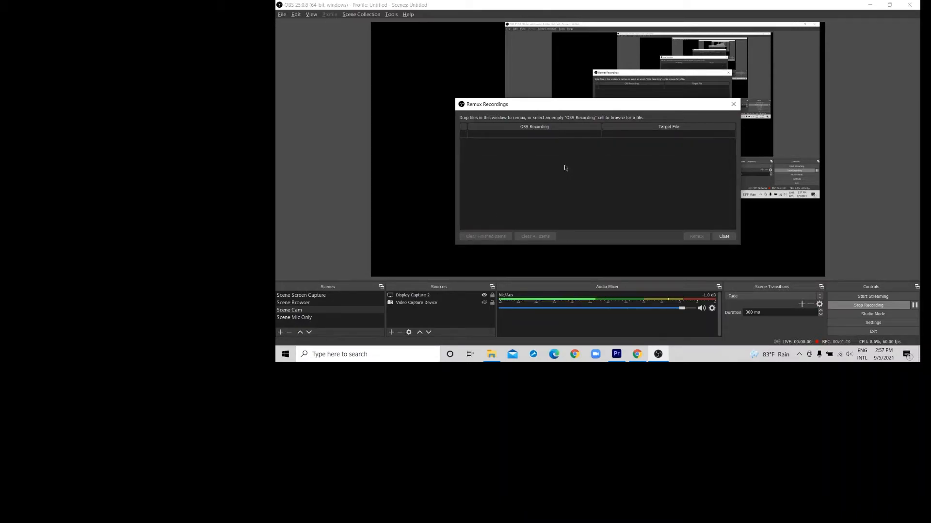
click(534, 133)
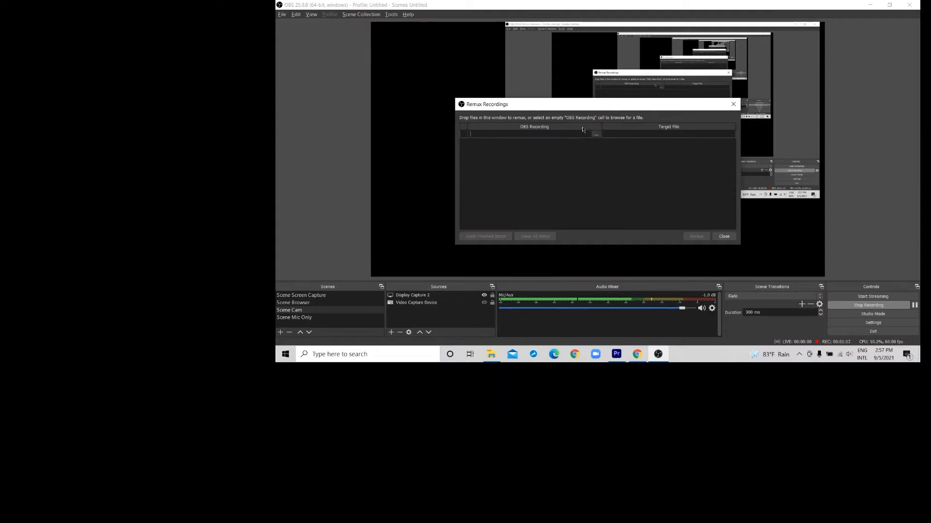
click(597, 134)
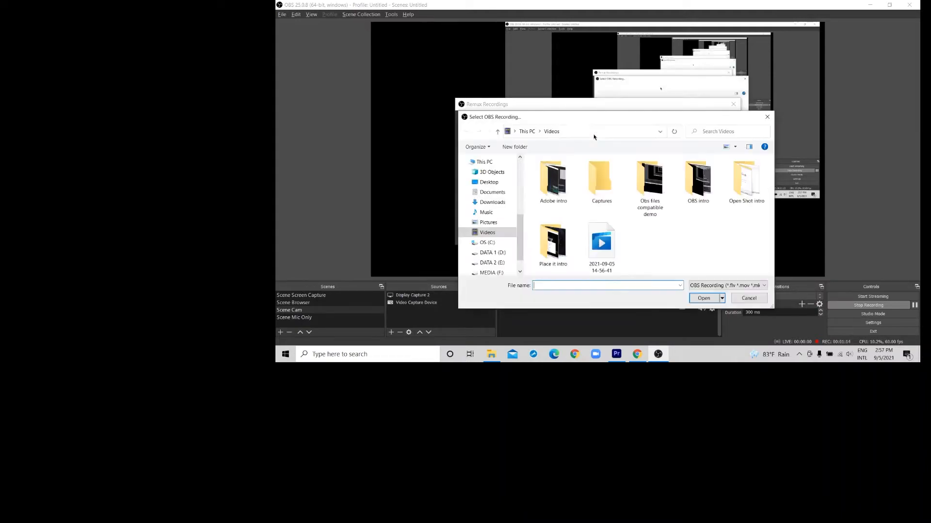
click(649, 181)
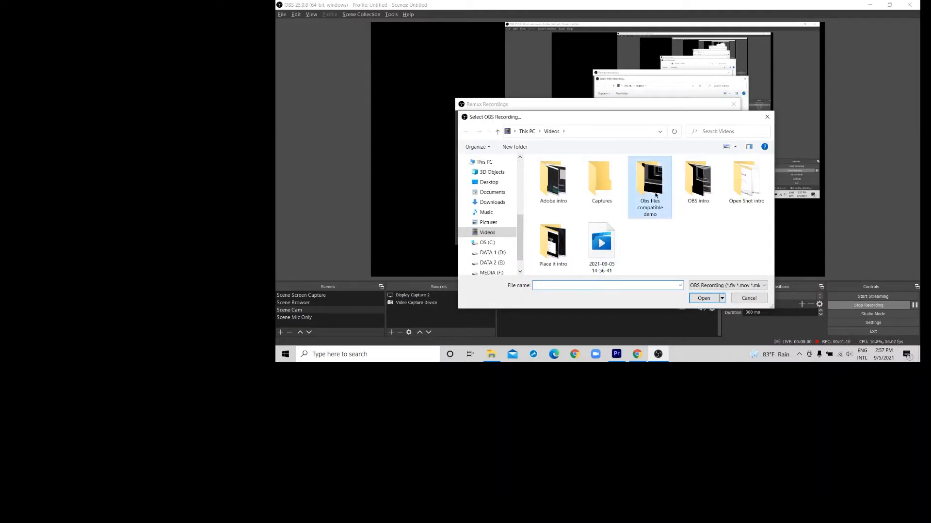
double_click(649, 179)
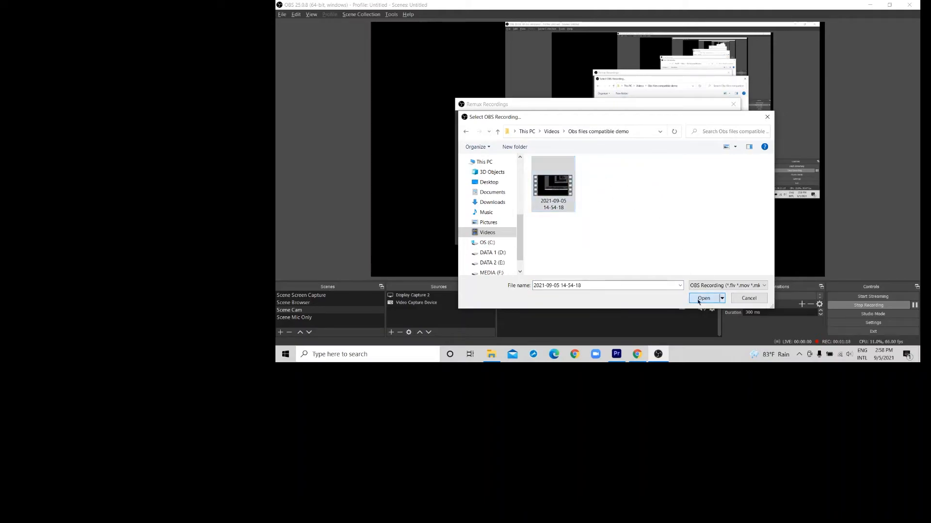
click(704, 297)
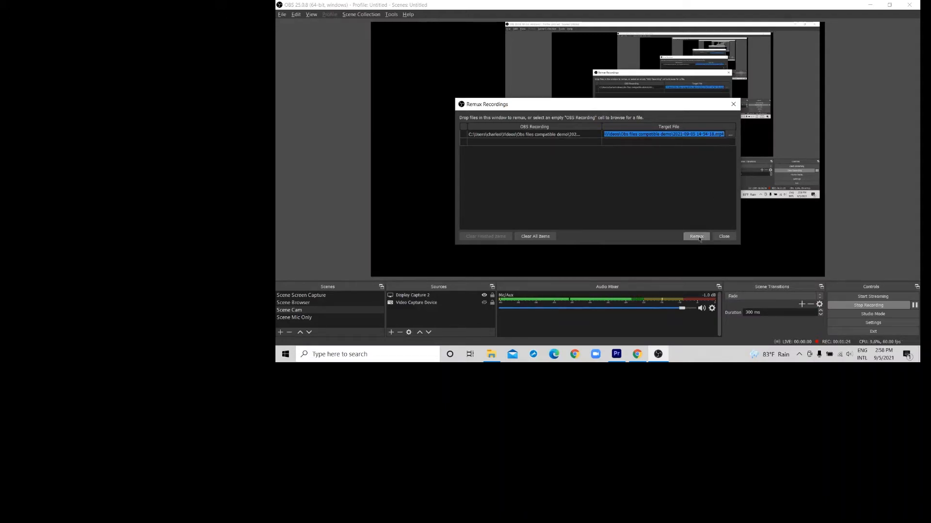
click(696, 237)
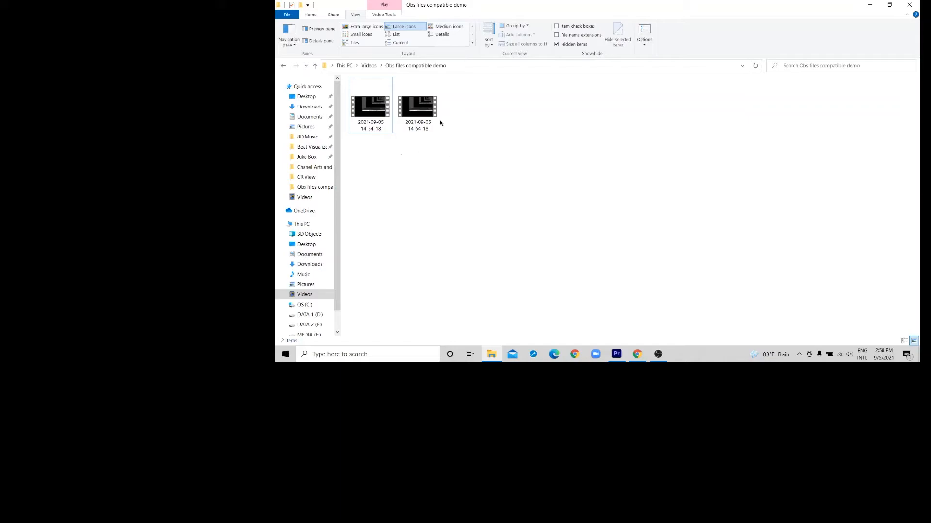
Switch the folder to Details layout to show the MKV original alongside the new MP4.
click(442, 34)
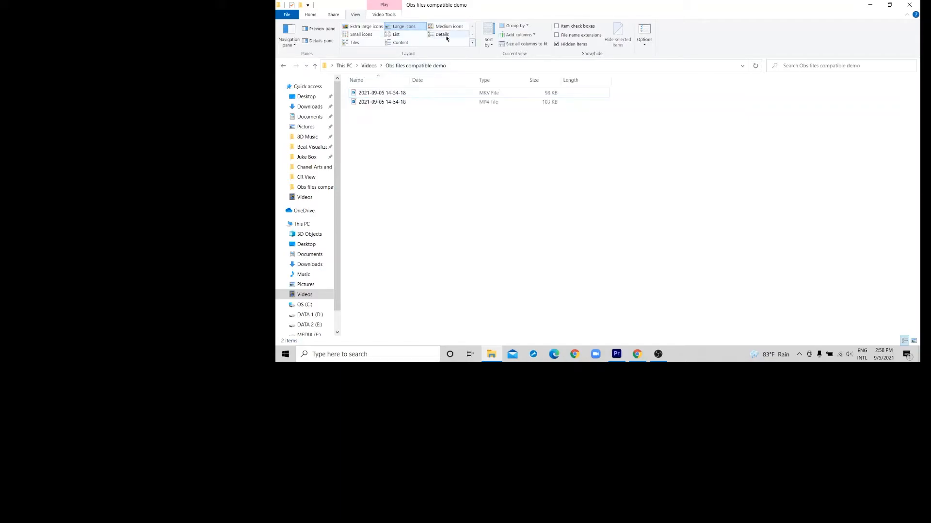
click(442, 34)
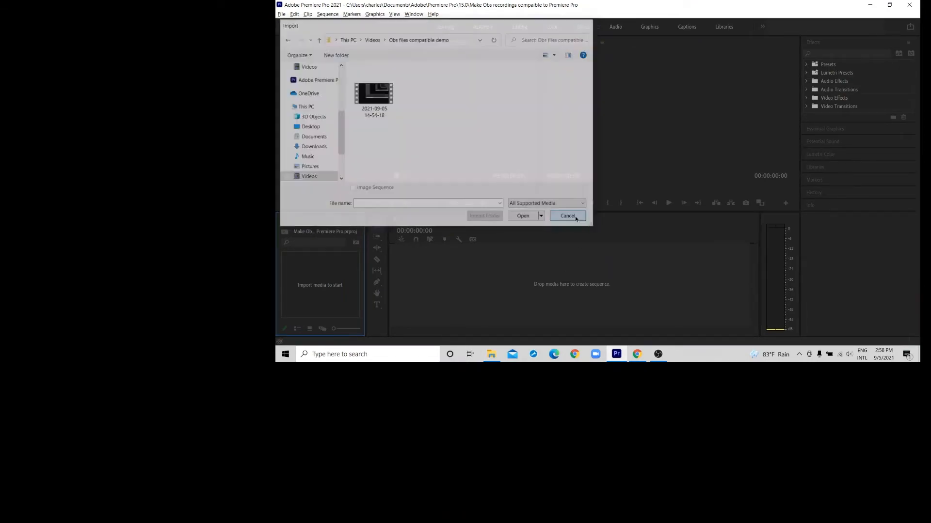
click(568, 215)
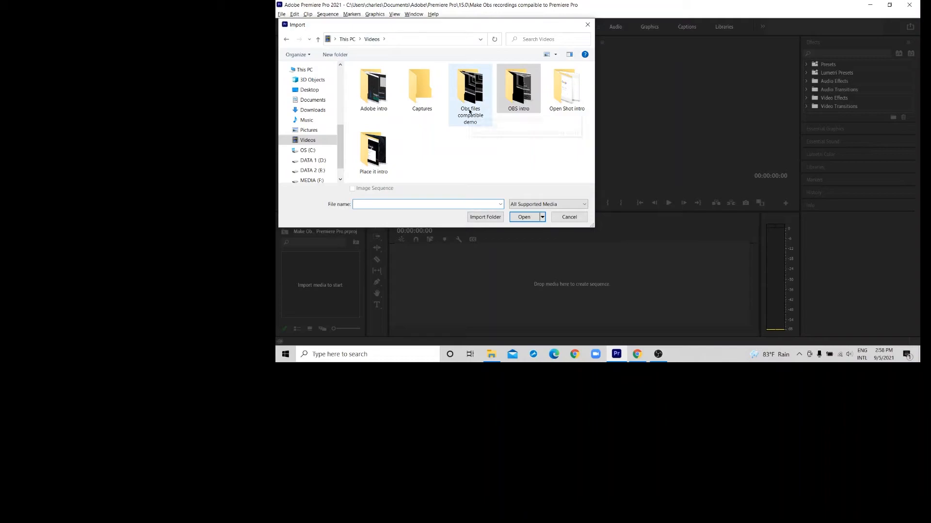
double_click(469, 87)
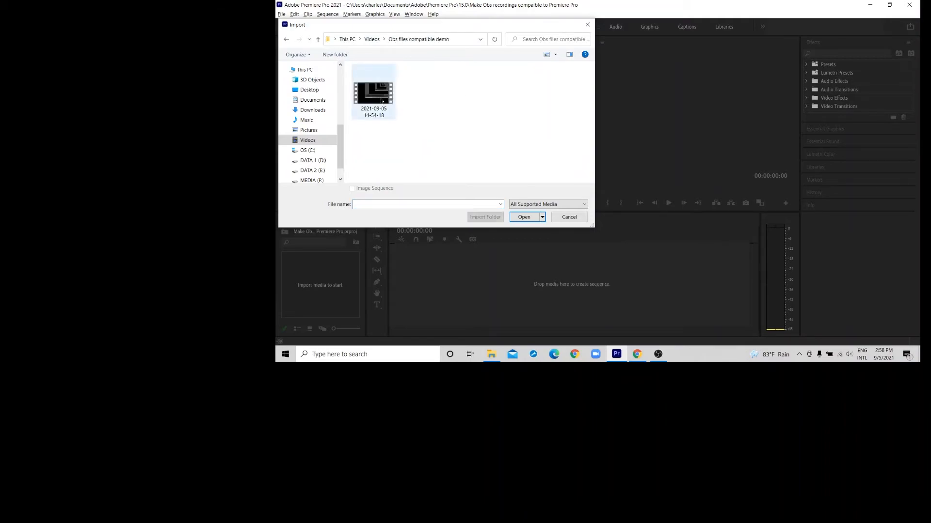
click(373, 91)
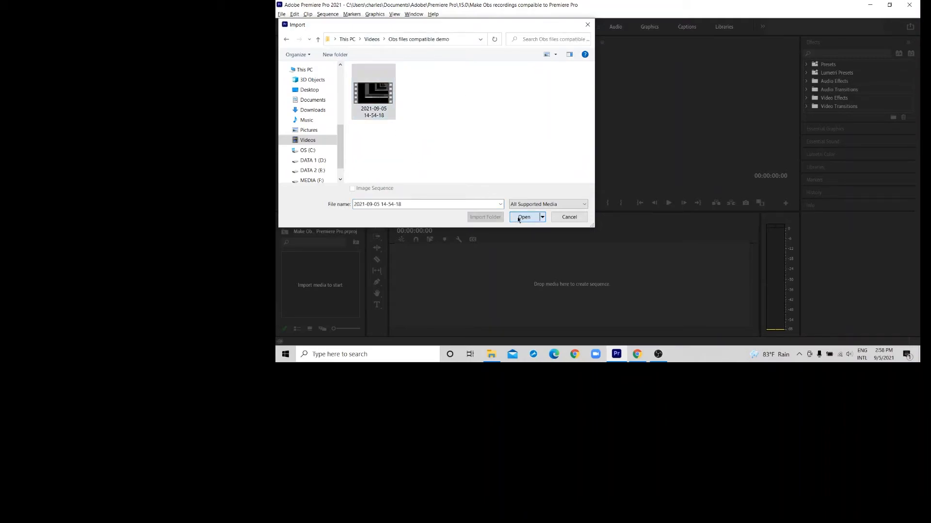
click(524, 217)
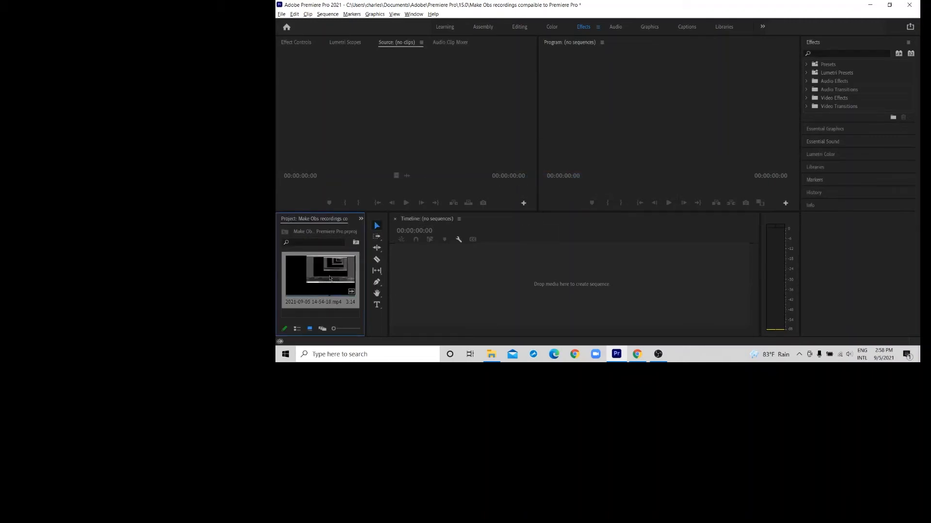
Drag the MP4 clip onto the timeline as a new sequence and play it to the end.
drag(318, 279, 549, 279)
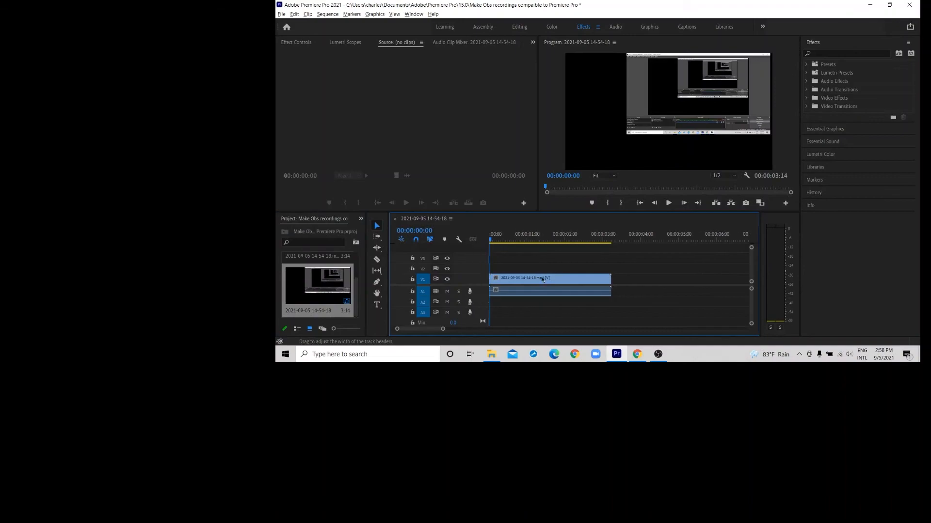
click(668, 203)
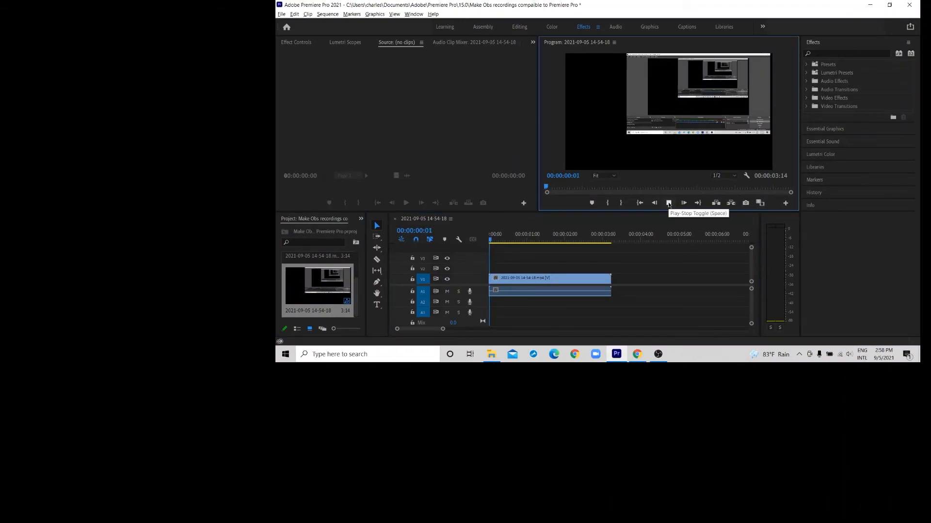
click(668, 202)
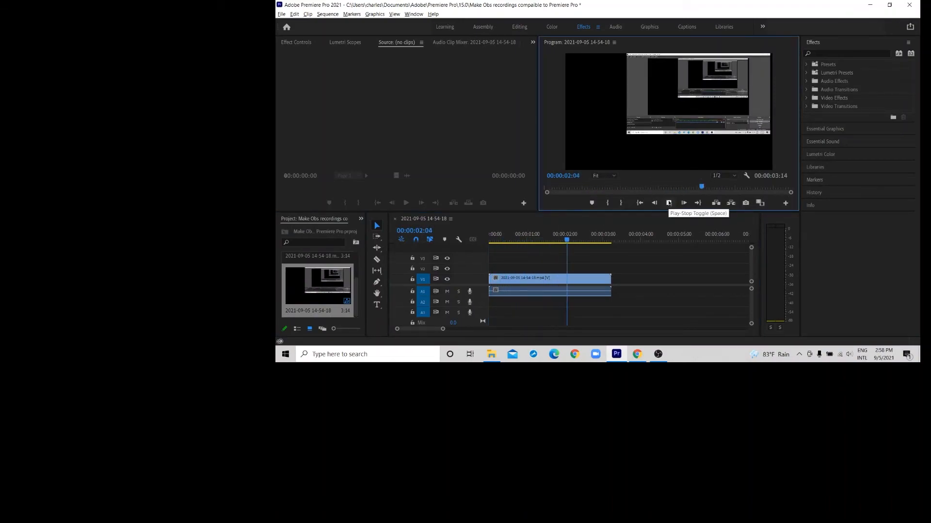
click(668, 203)
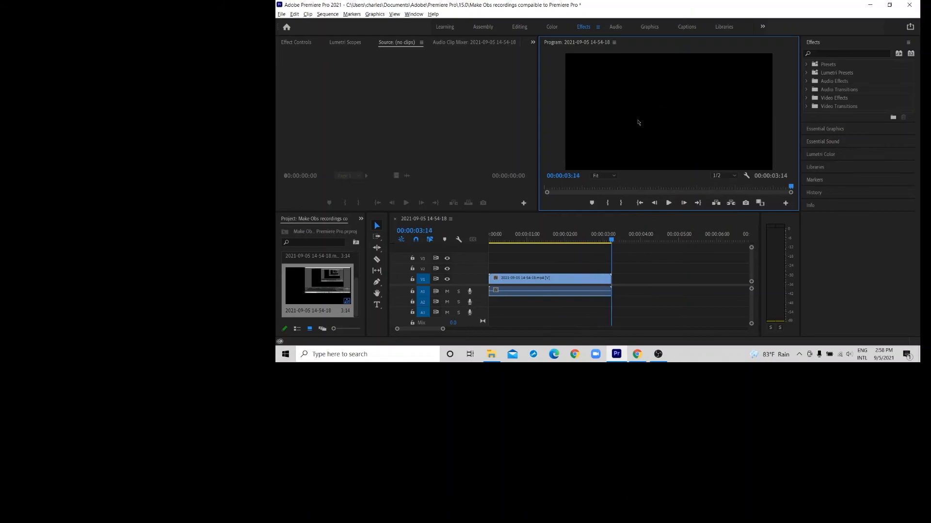
mouse_move(674, 360)
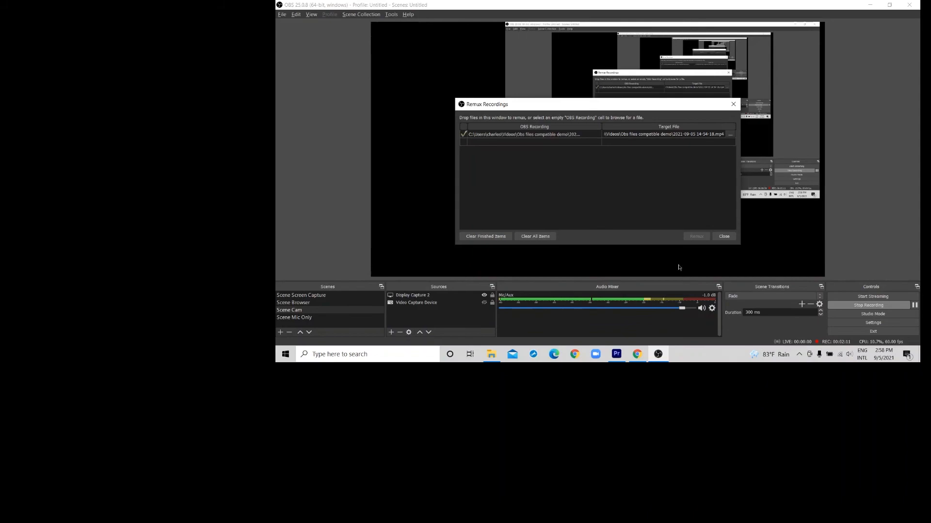
Close the finished Remux Recordings window, returning to the OBS scene preview.
click(723, 236)
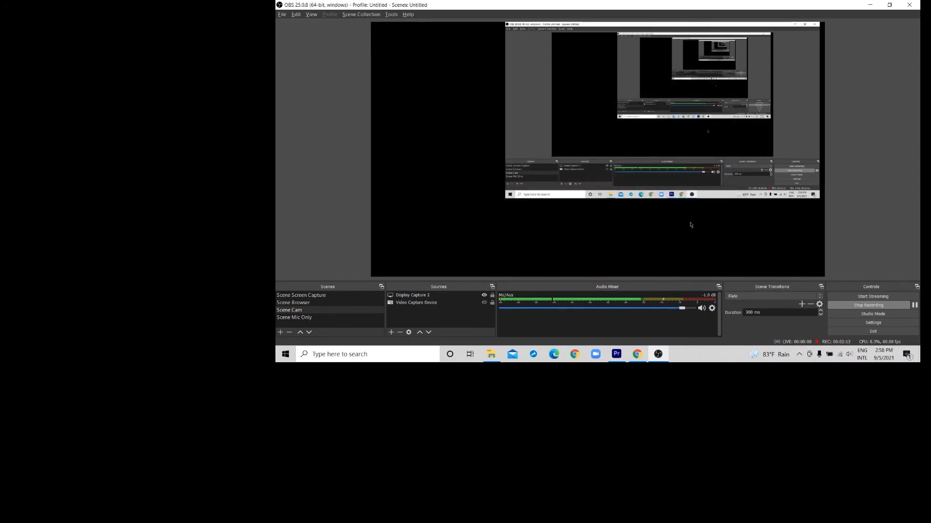